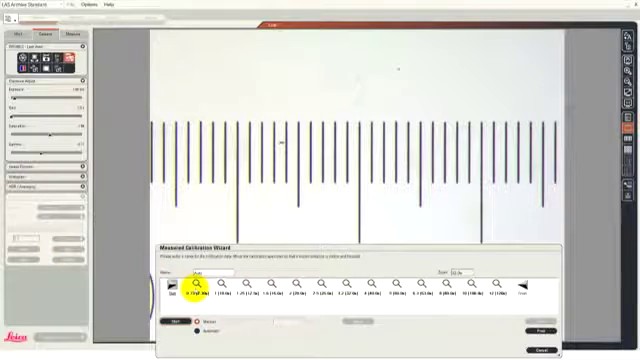
Select the 3.2 [32.0x] zoom position for calibration with automatic detection and a 100-micron slide interval.
click(336, 292)
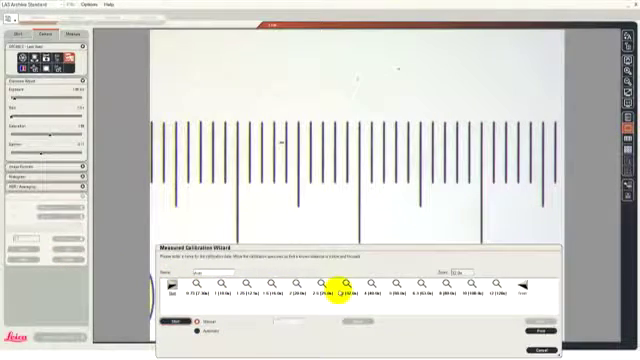
click(372, 290)
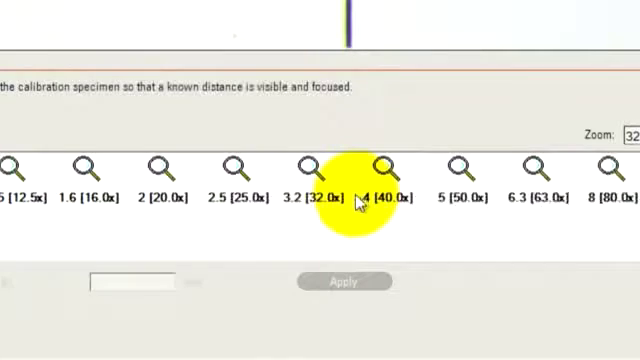
mouse_move(324, 236)
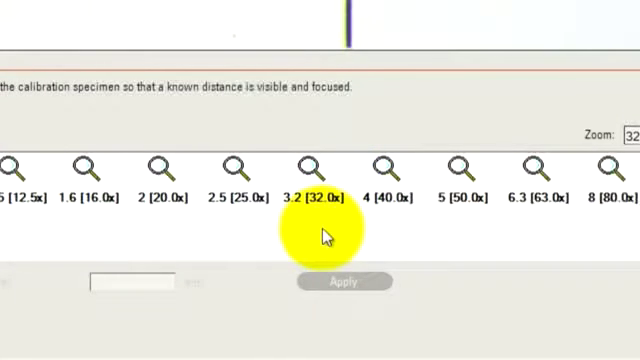
click(310, 164)
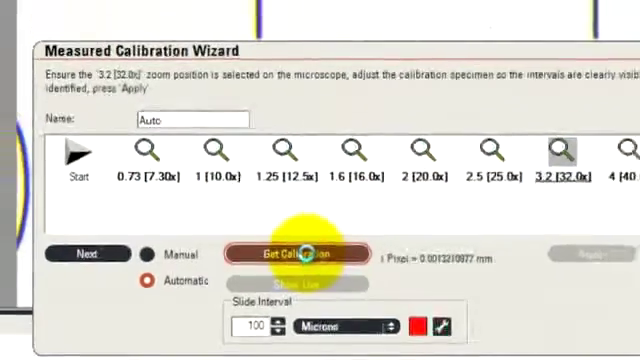
Run Get Calibration to measure the pixel size at 32.0x from the 100-micron slide interval.
click(296, 254)
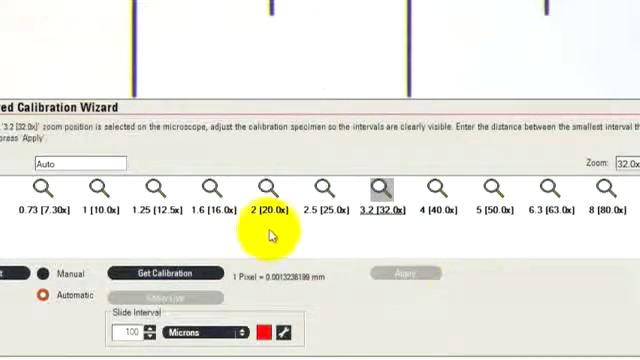
mouse_move(412, 320)
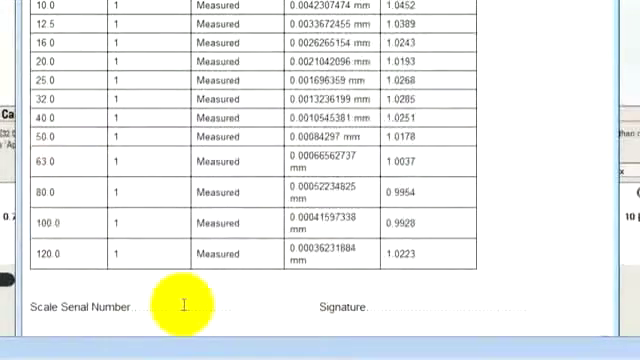
mouse_move(230, 308)
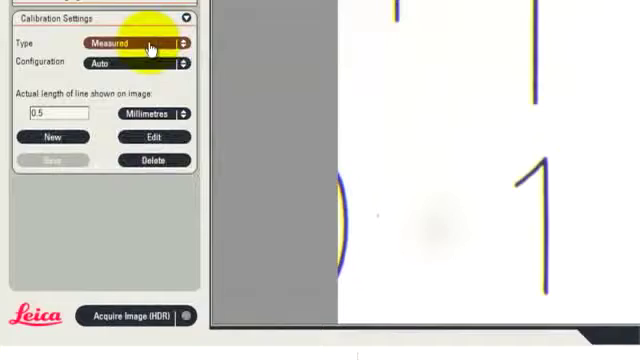
mouse_move(156, 64)
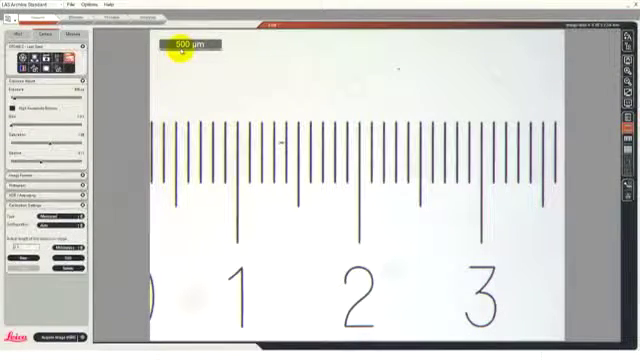
mouse_move(212, 94)
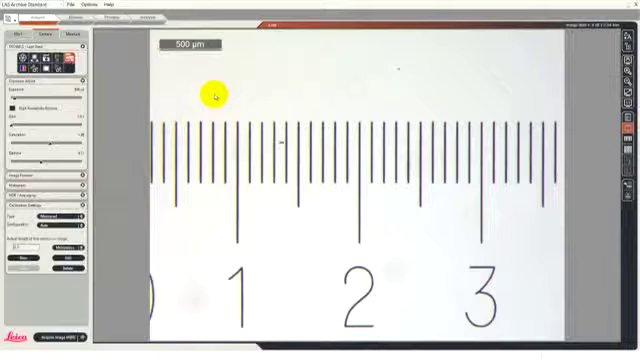